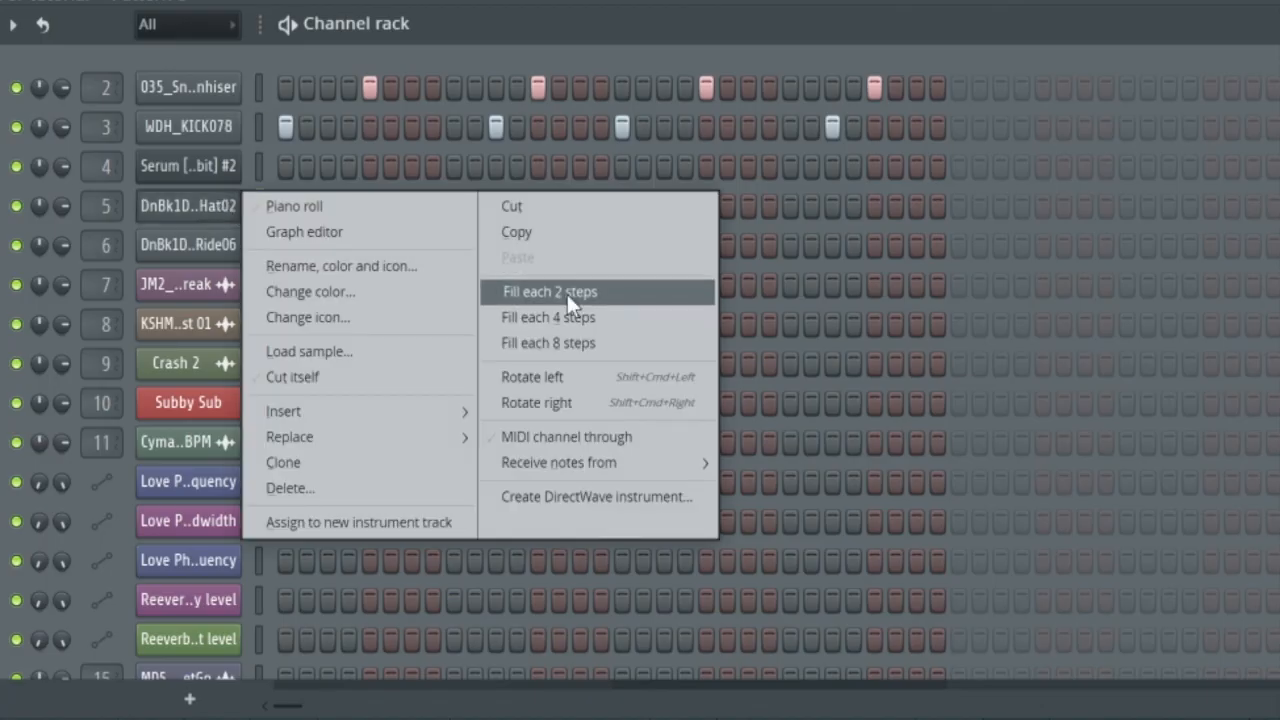
# Step: Fill the hi-hat channel with a hit on every second step
pyautogui.click(548, 291)
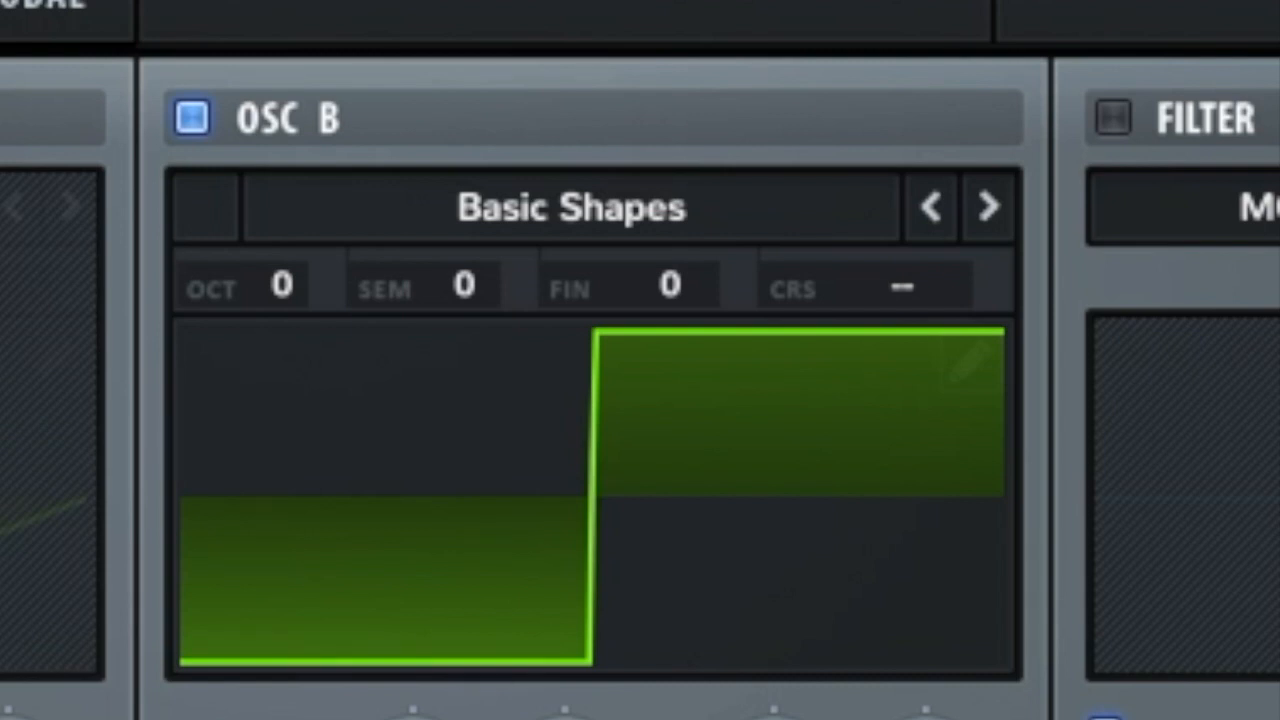
# Step: Enable oscillator B as a square wave with FM (from A) warp mode
pyautogui.click(572, 206)
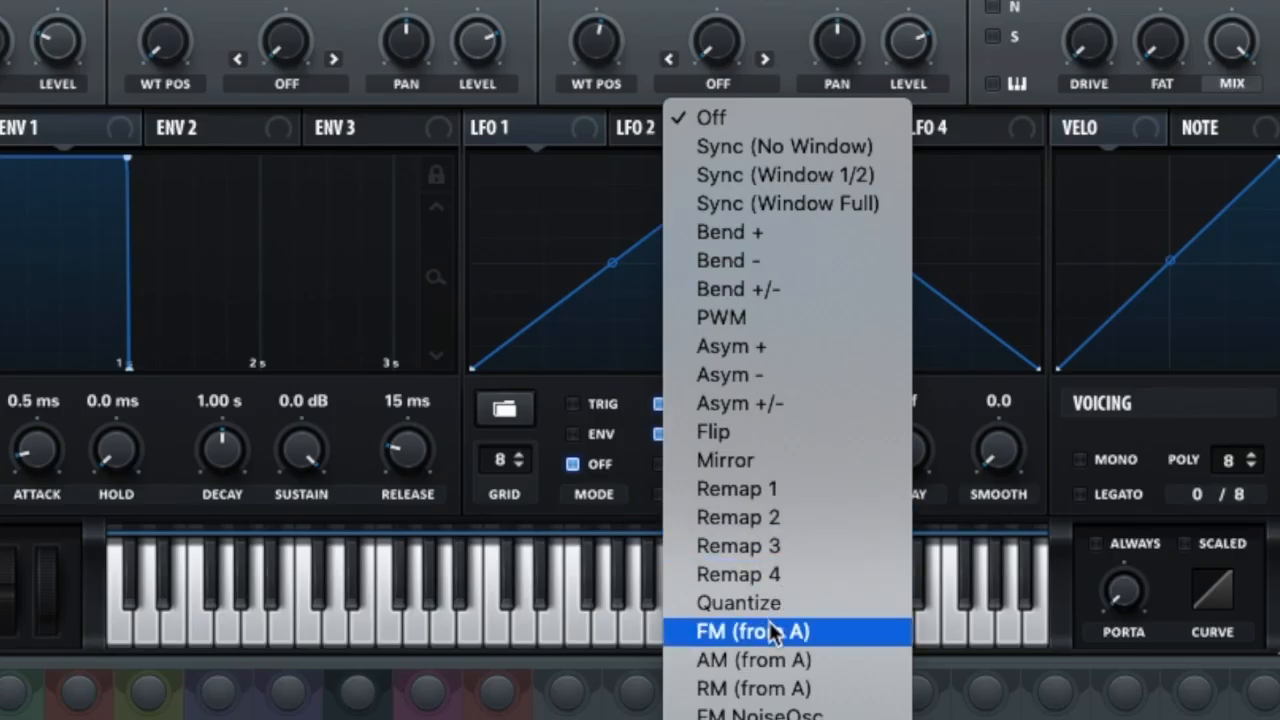
pyautogui.click(752, 631)
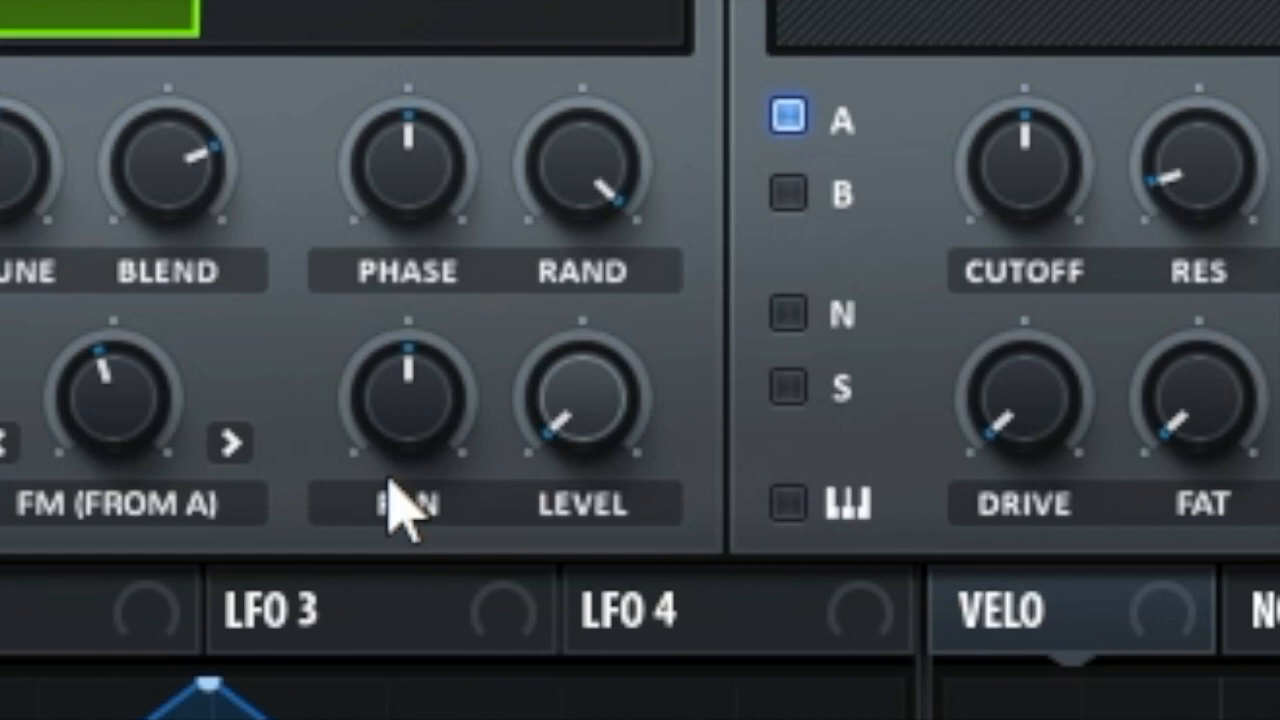
pyautogui.click(575, 130)
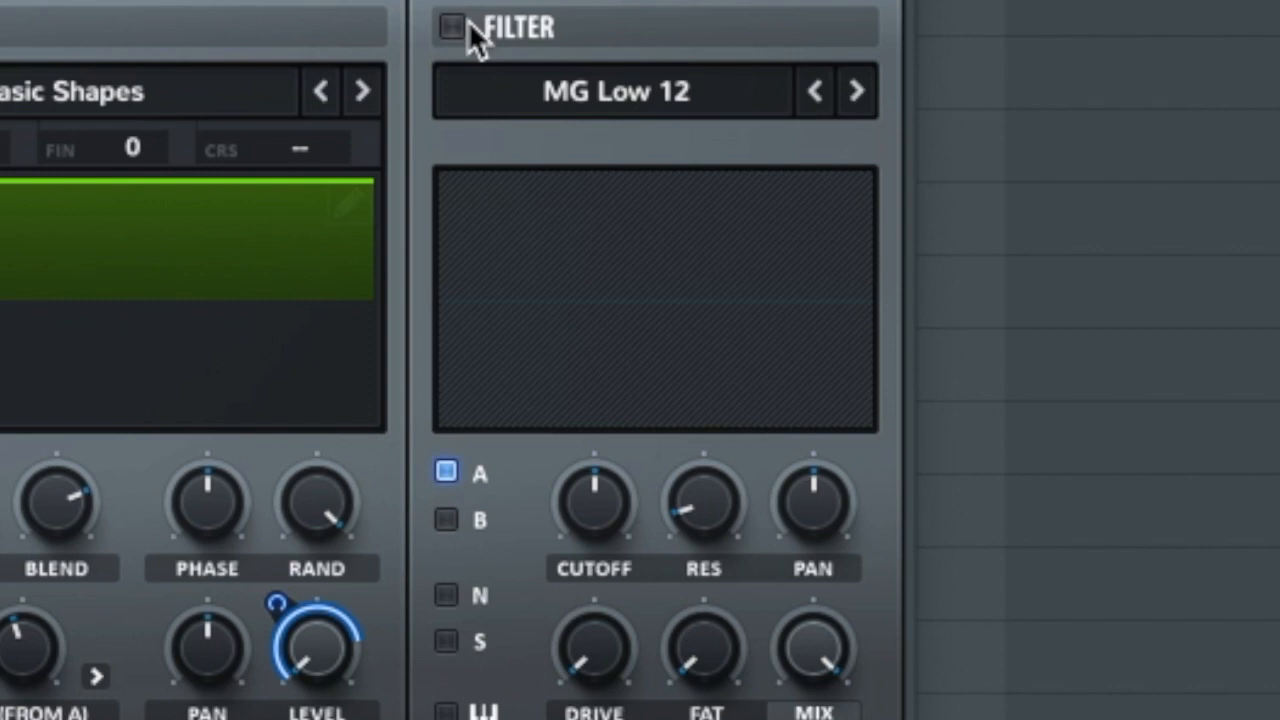
# Step: Enable Serum's MG Low 12 filter section
pyautogui.click(450, 27)
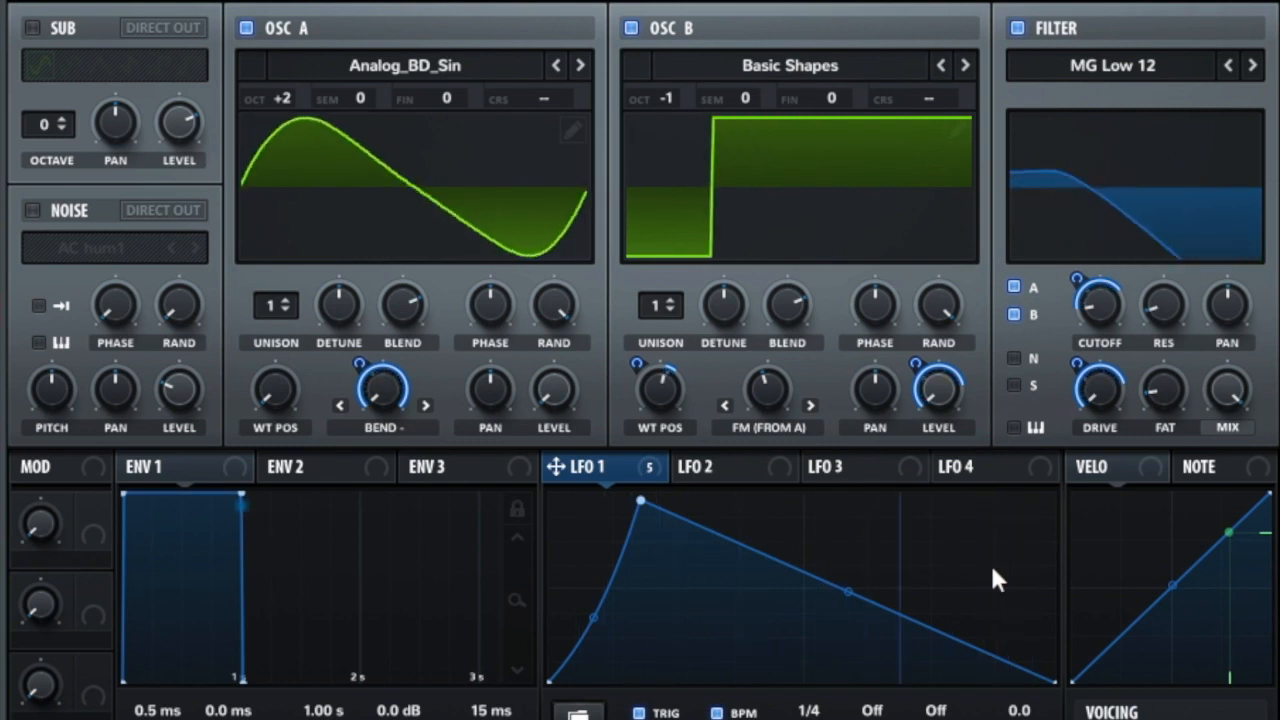
# Step: Open Serum's FX page and enable an effect in the chain
pyautogui.click(227, 7)
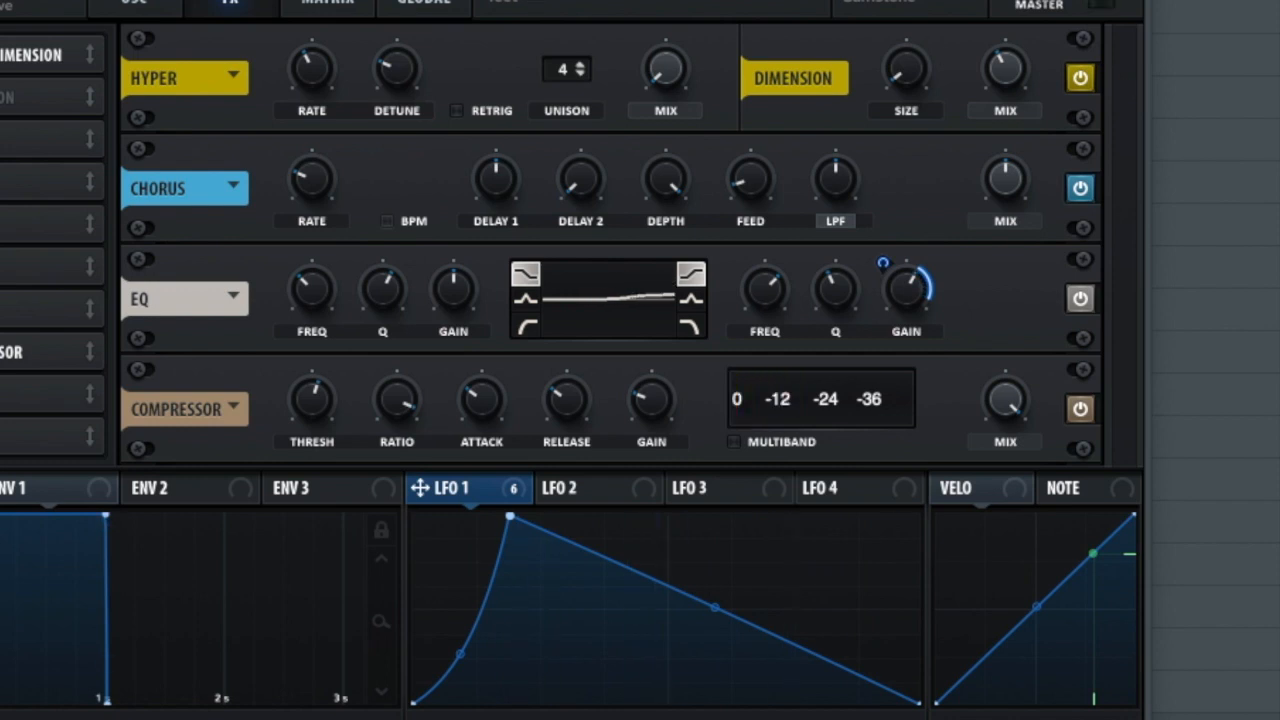
pyautogui.click(737, 399)
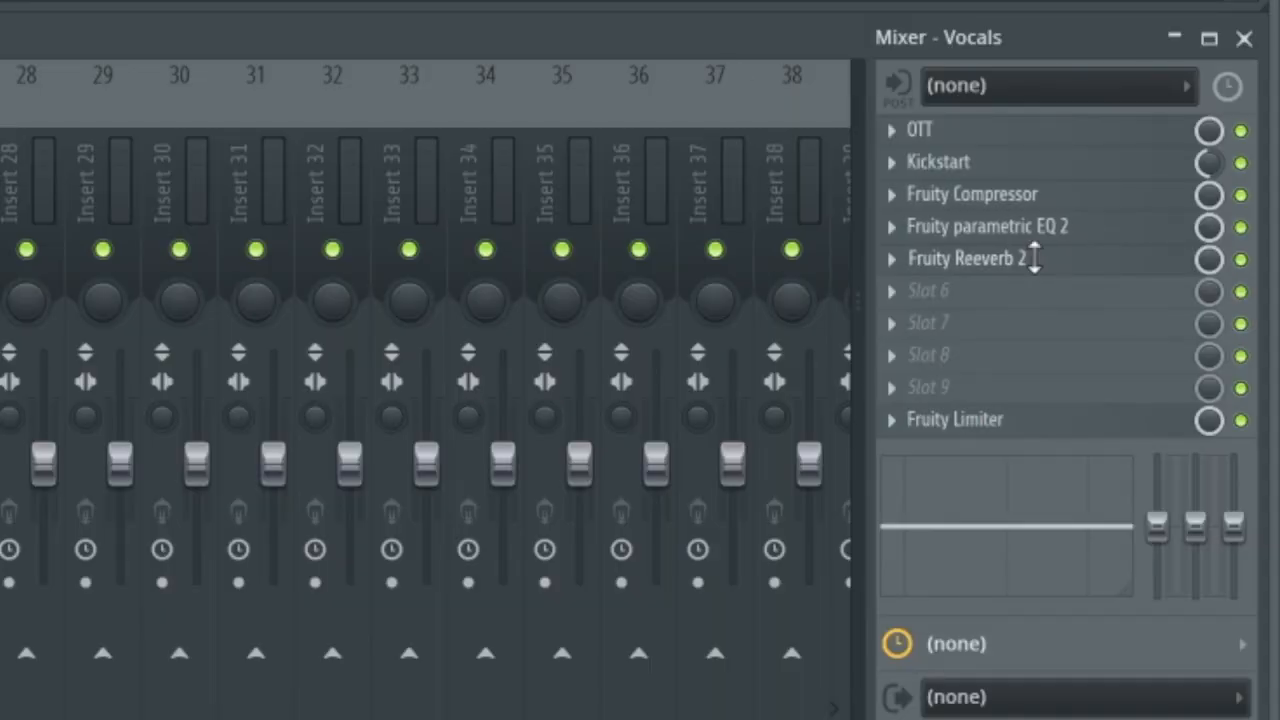
# Step: Open the Vocals track's Fruity Limiter, review it, and close the window
pyautogui.click(966, 258)
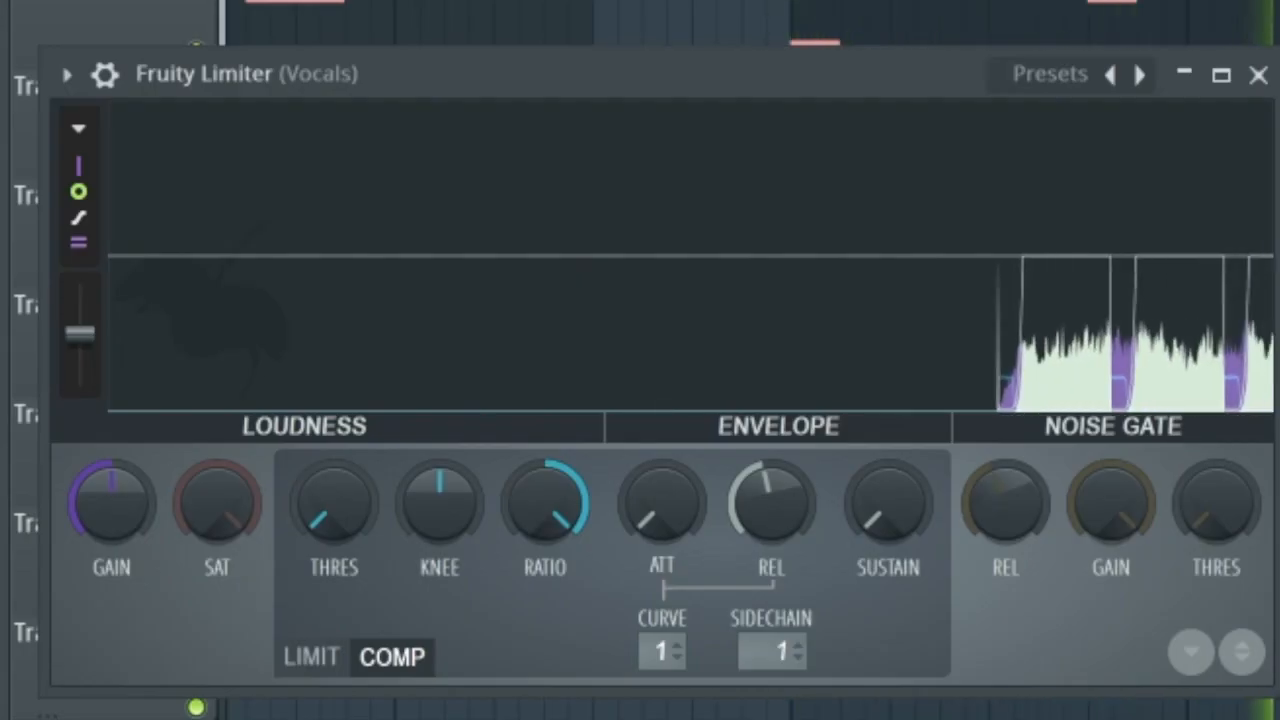
pyautogui.click(1258, 74)
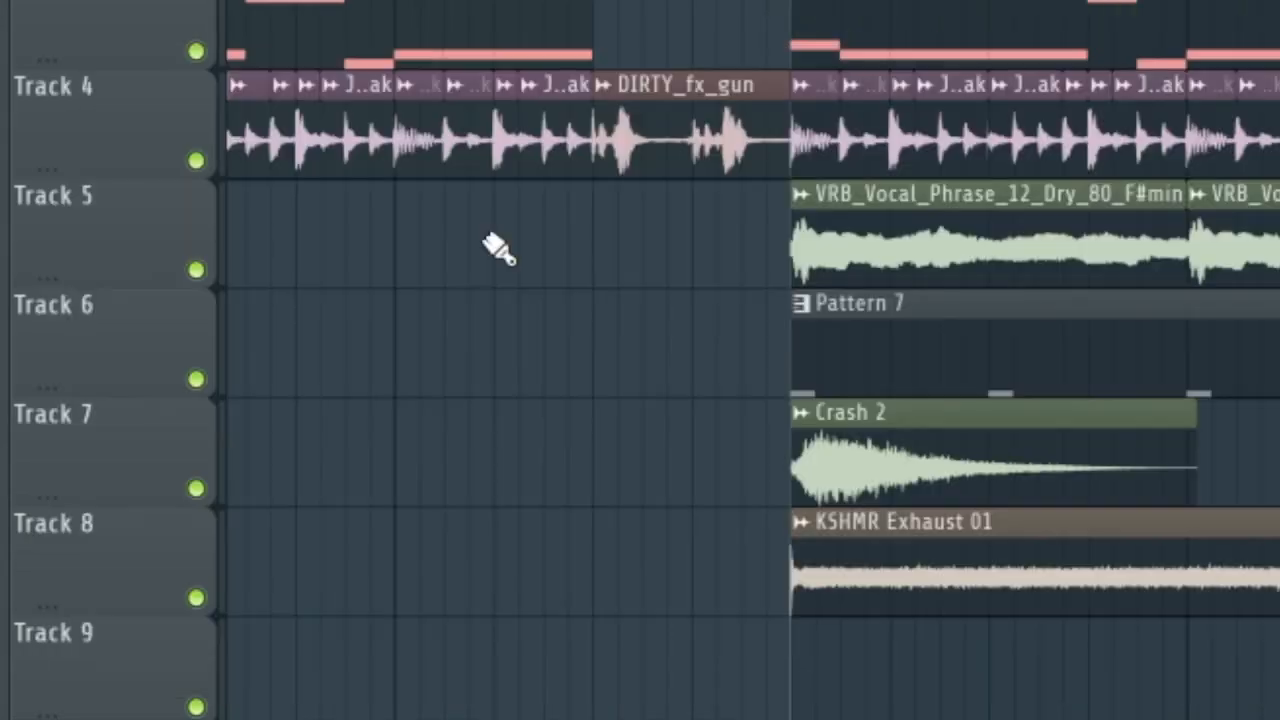